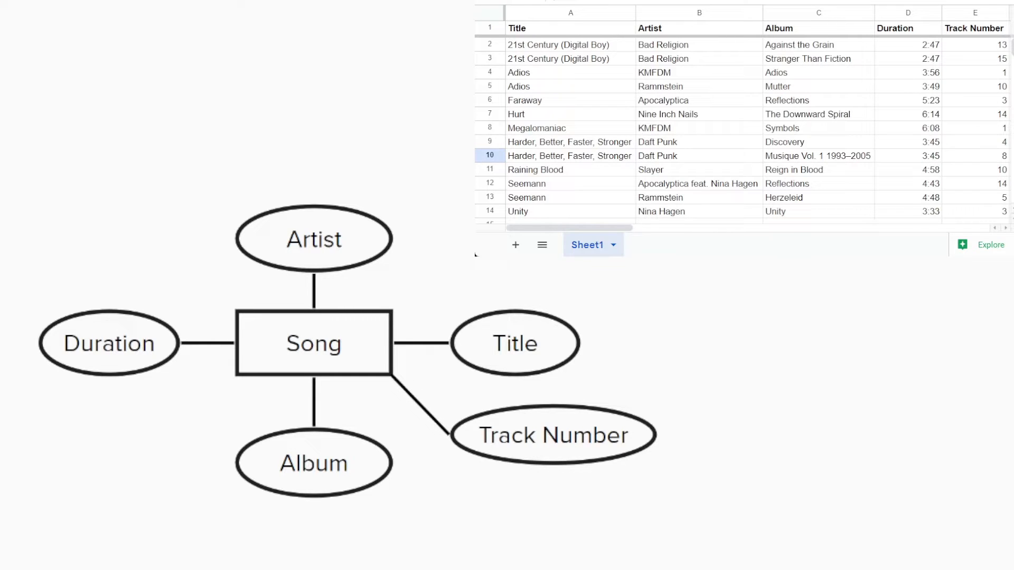
{"action": "mouse_move", "coordinate": [54, 280]}
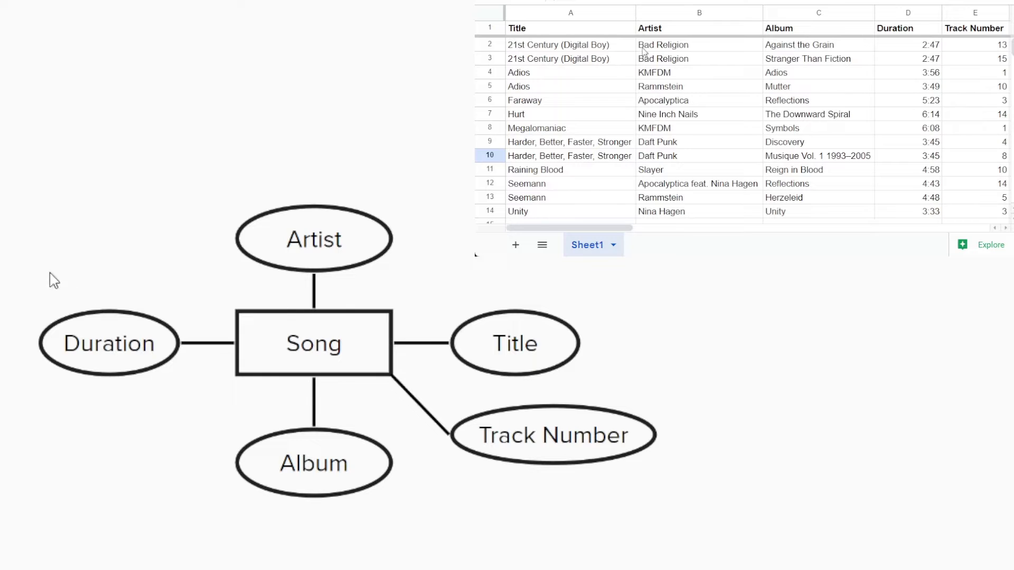
Highlight the two 21st Century (Digital Boy) rows in the table
{"action": "left_click", "coordinate": [569, 44]}
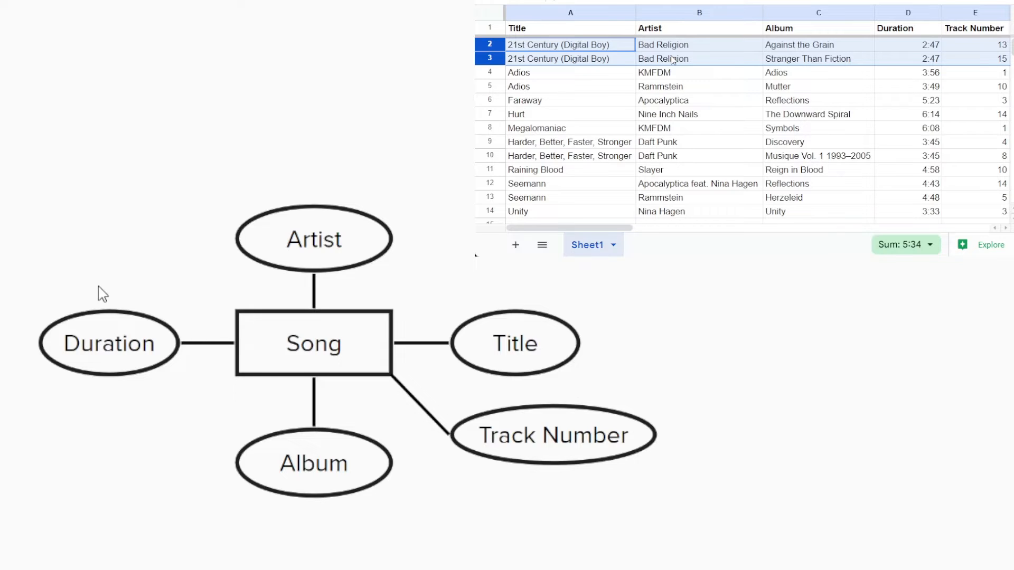
{"action": "mouse_move", "coordinate": [127, 293]}
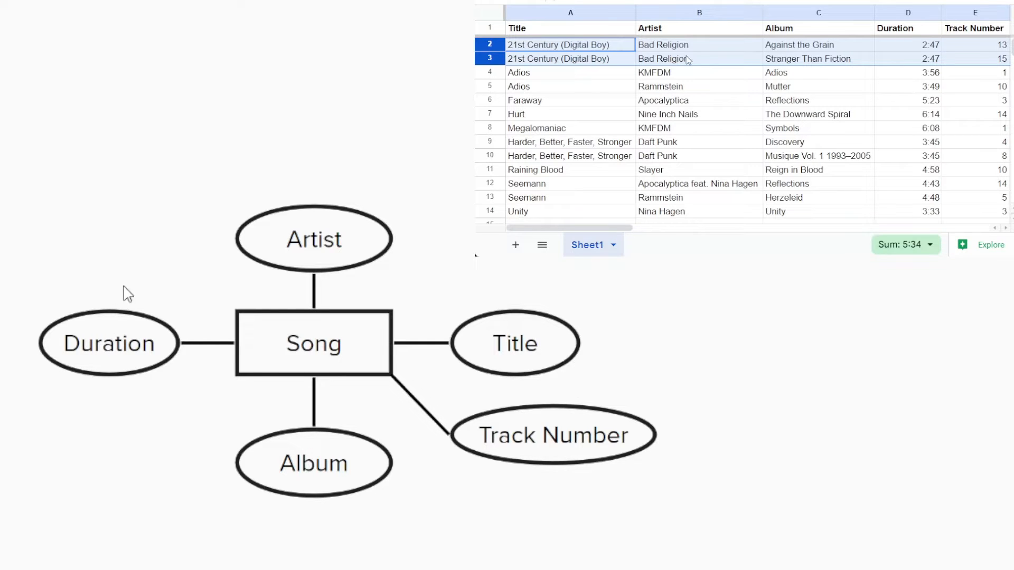
{"action": "mouse_move", "coordinate": [367, 282]}
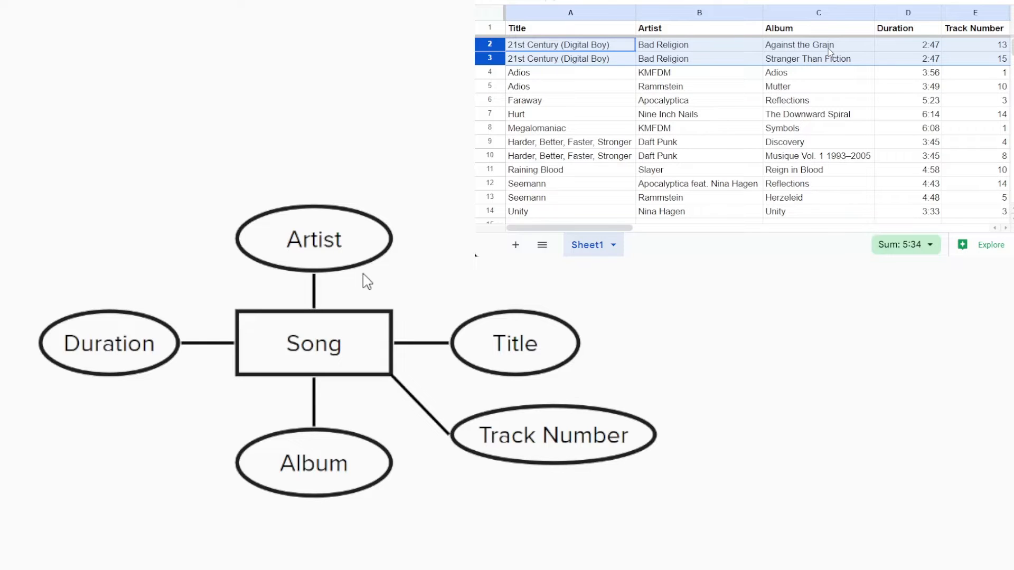
{"action": "mouse_move", "coordinate": [489, 76]}
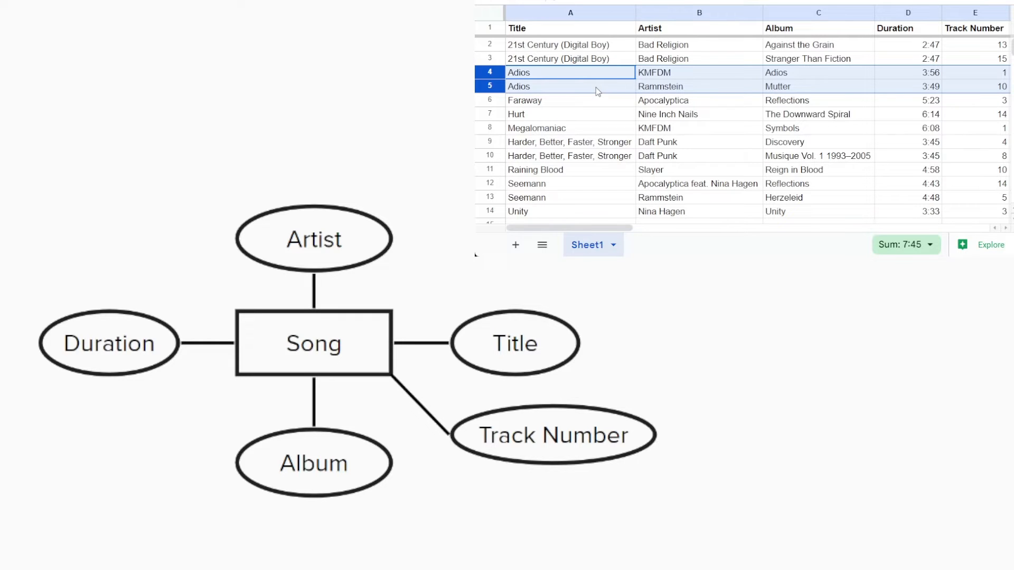
{"action": "left_click", "coordinate": [569, 149]}
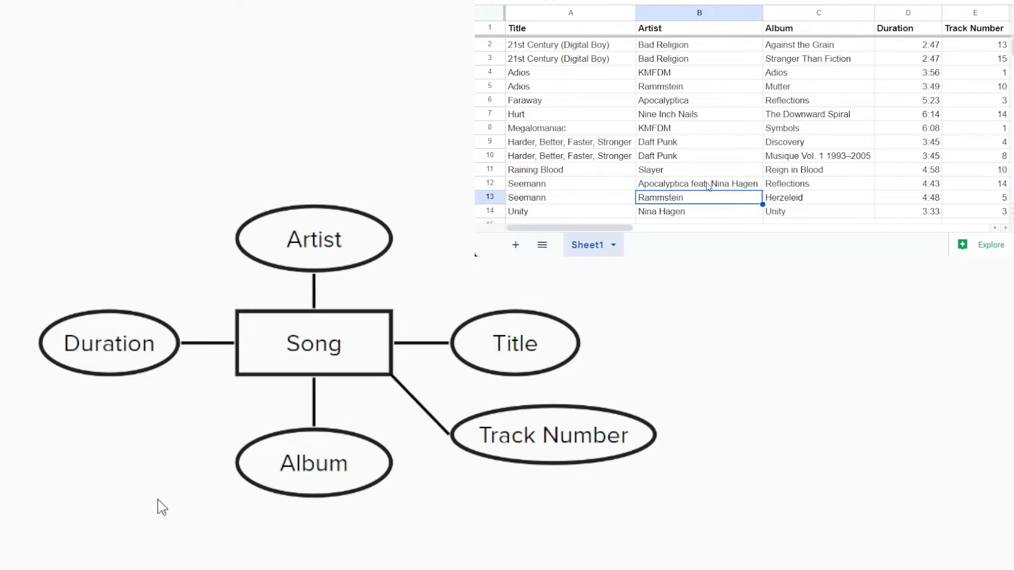
{"action": "left_click", "coordinate": [698, 183]}
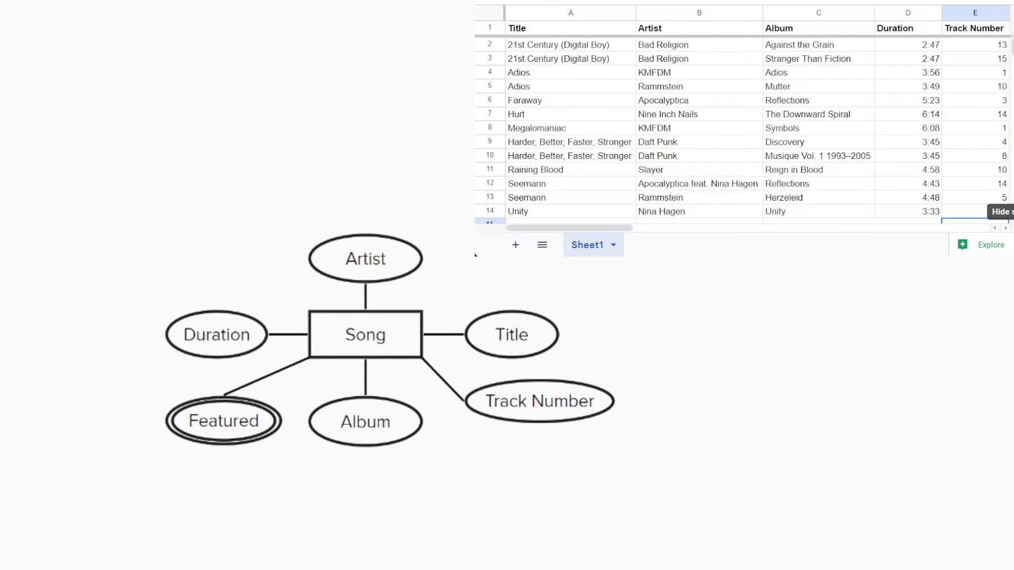
Select the Title, Artist and Album columns and type 'superkey'
{"action": "left_click", "coordinate": [570, 13]}
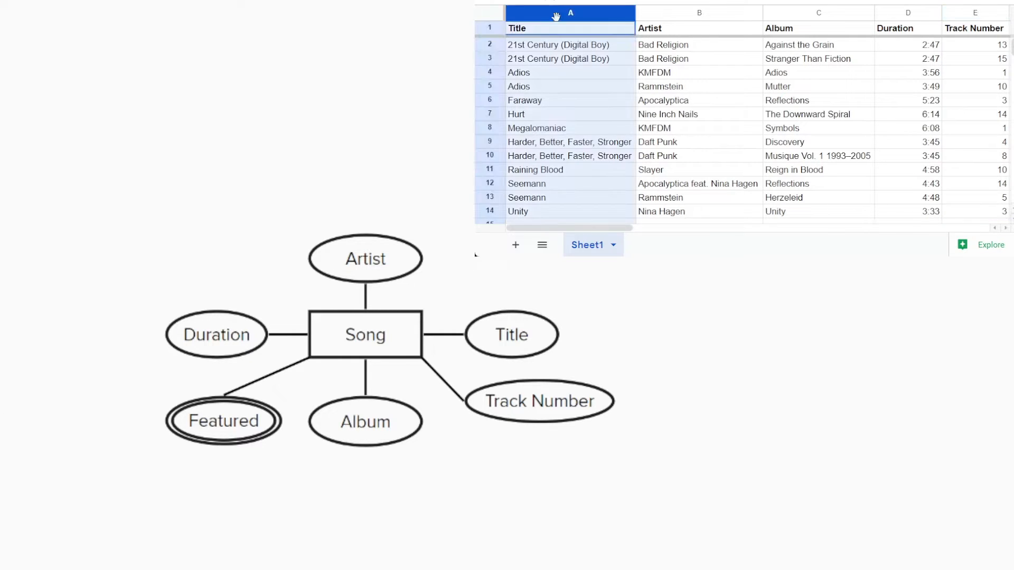
{"action": "left_click", "coordinate": [570, 13]}
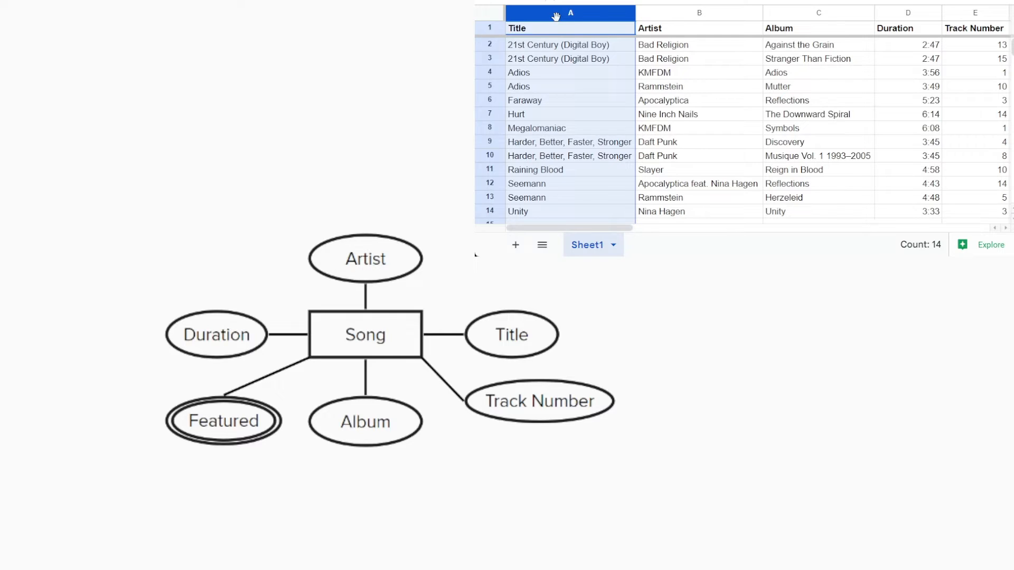
{"action": "left_click", "coordinate": [698, 12]}
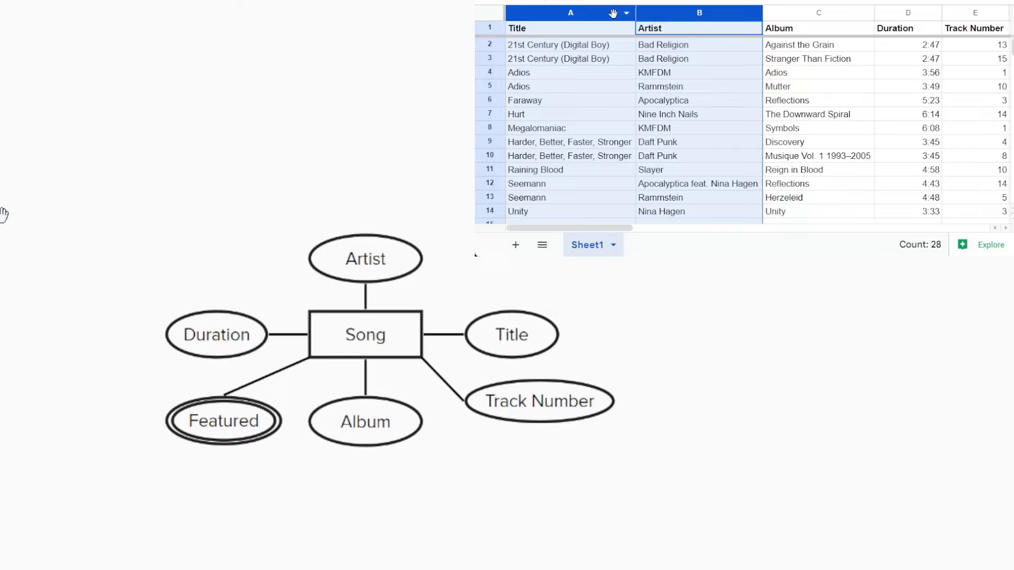
{"action": "left_click", "coordinate": [559, 58]}
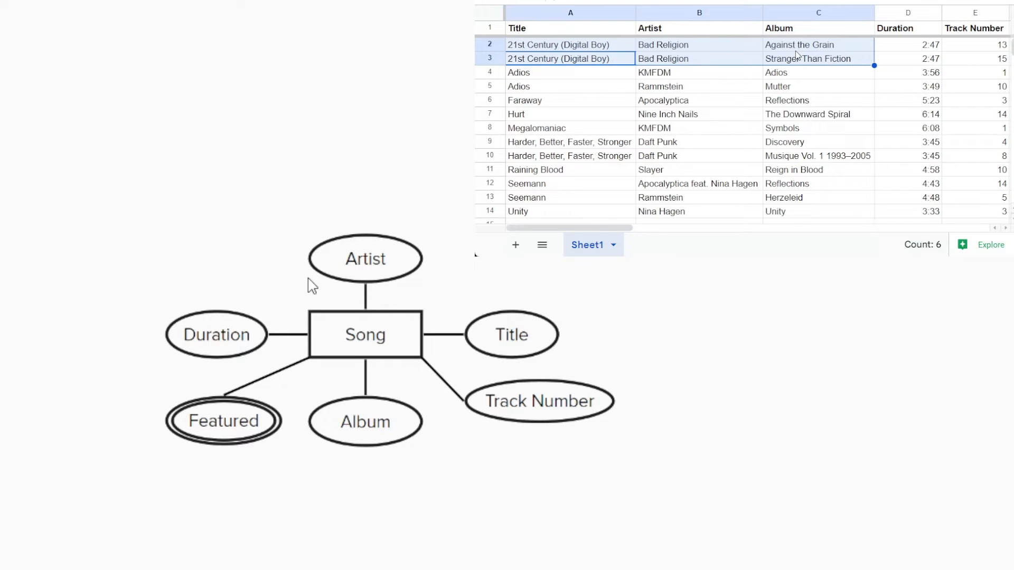
{"action": "left_click", "coordinate": [570, 12]}
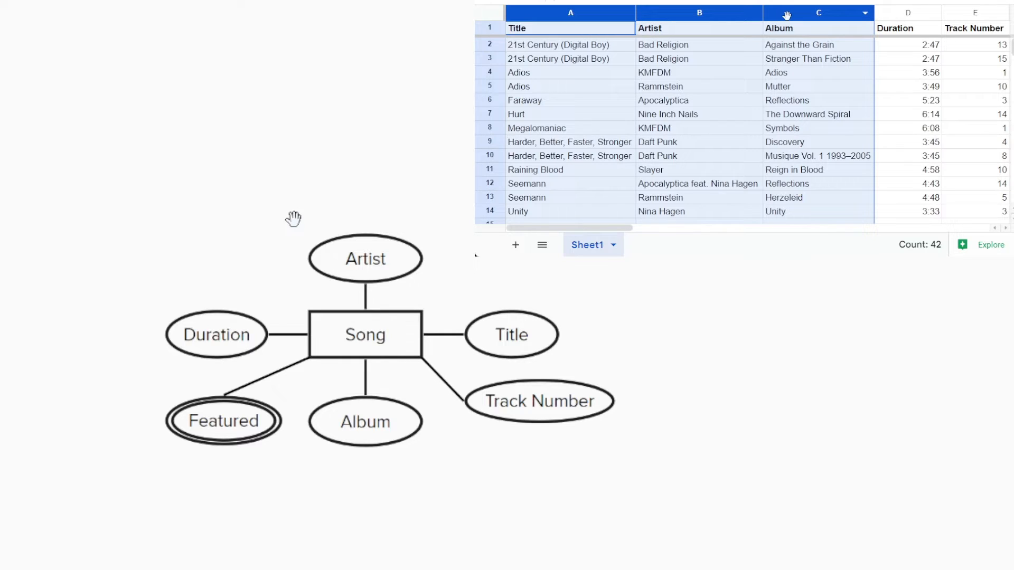
{"action": "type", "text": "superkey"}
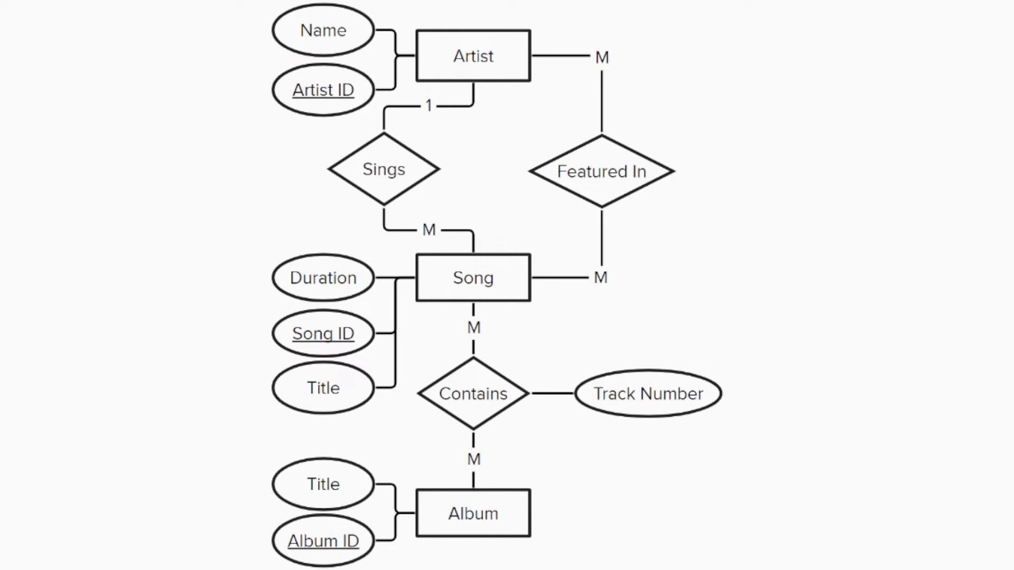
{"action": "left_click", "coordinate": [473, 55]}
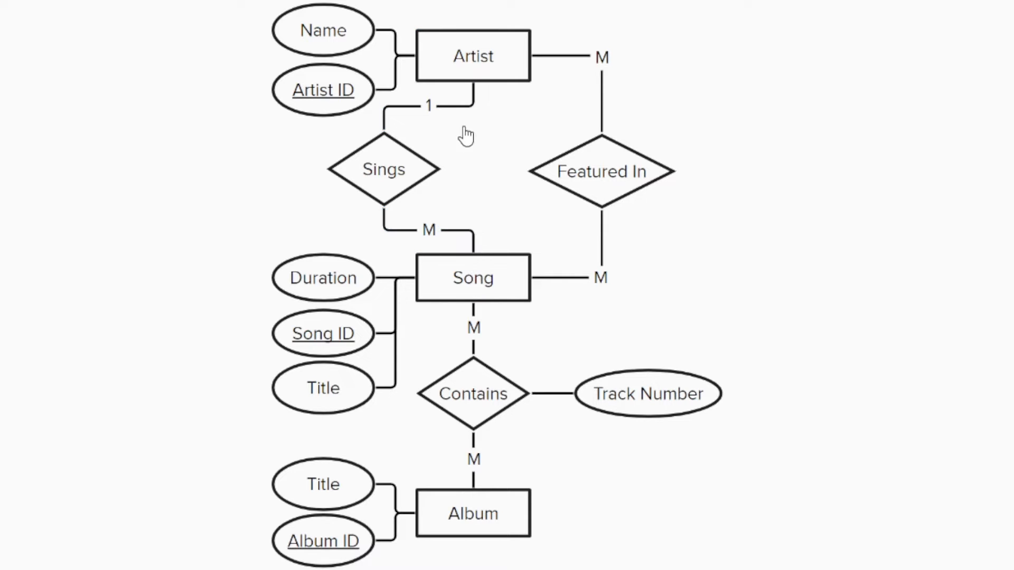
{"action": "left_click", "coordinate": [430, 231]}
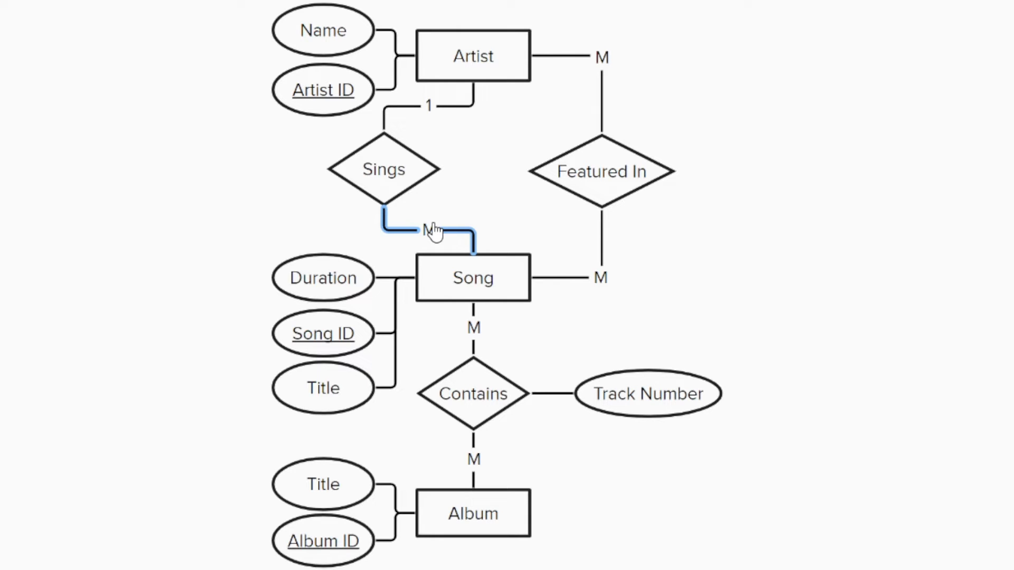
{"action": "left_click", "coordinate": [601, 171]}
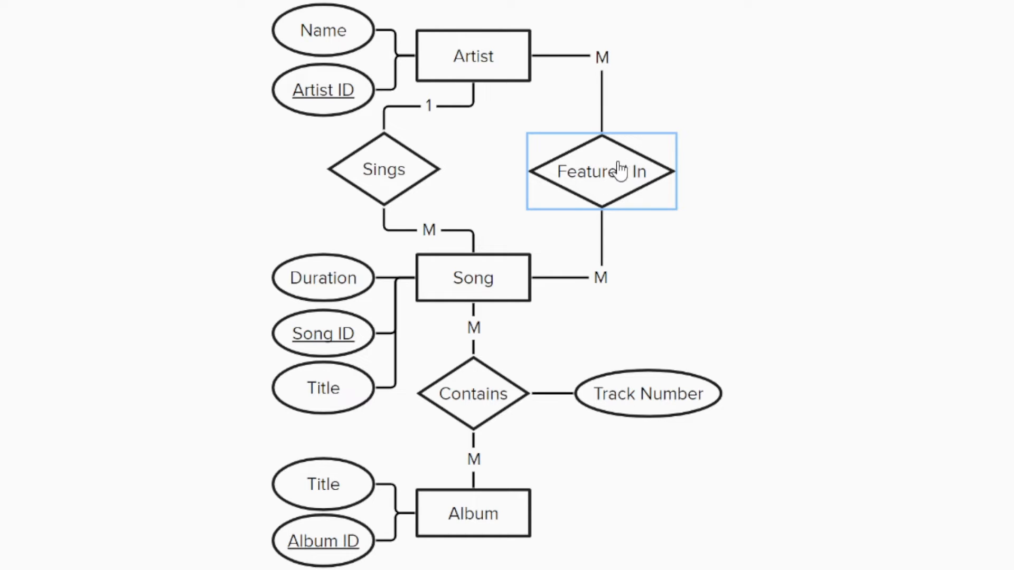
{"action": "left_click", "coordinate": [566, 55]}
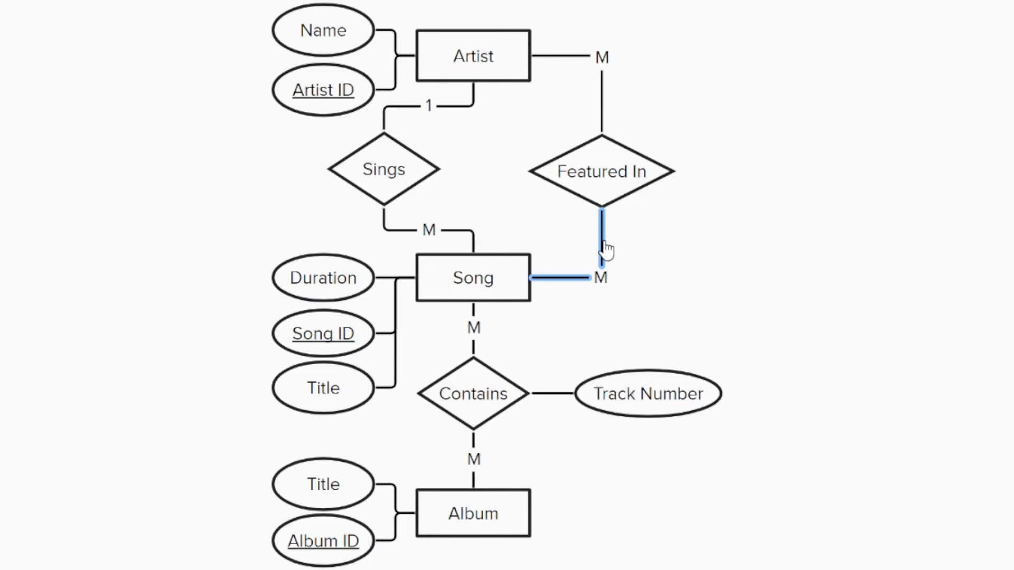
{"action": "left_click", "coordinate": [472, 279]}
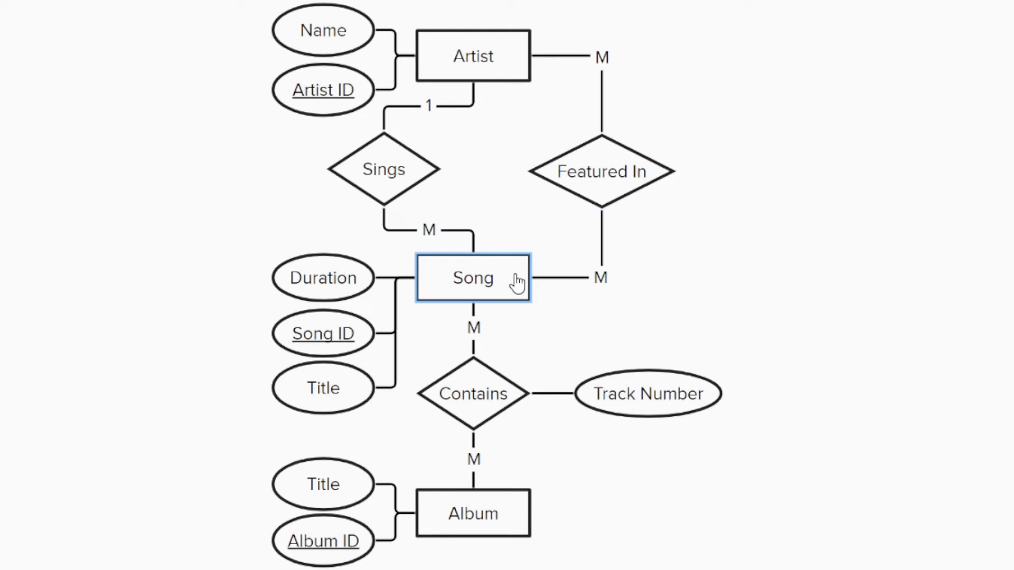
{"action": "mouse_move", "coordinate": [504, 291]}
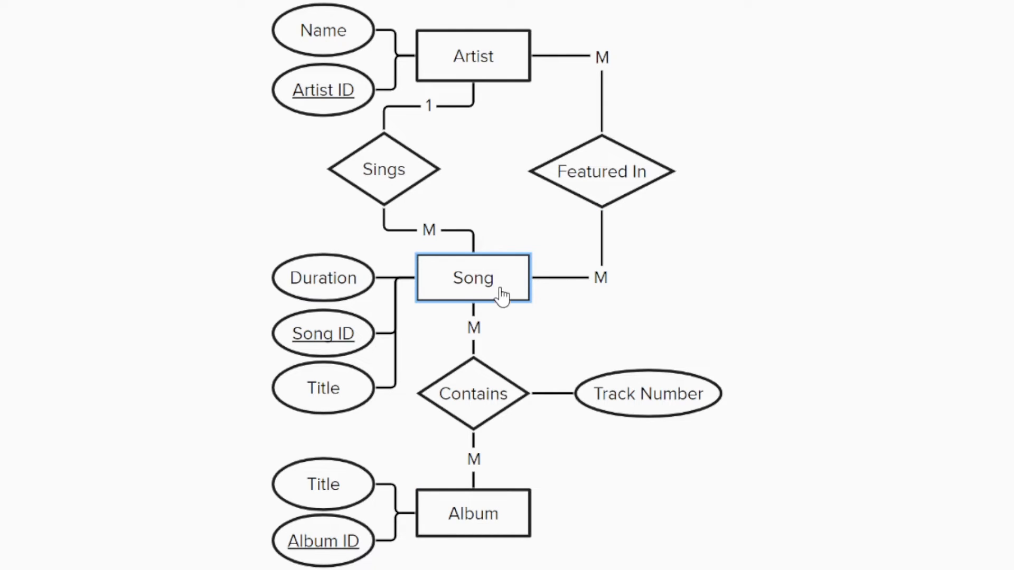
{"action": "left_click", "coordinate": [472, 326]}
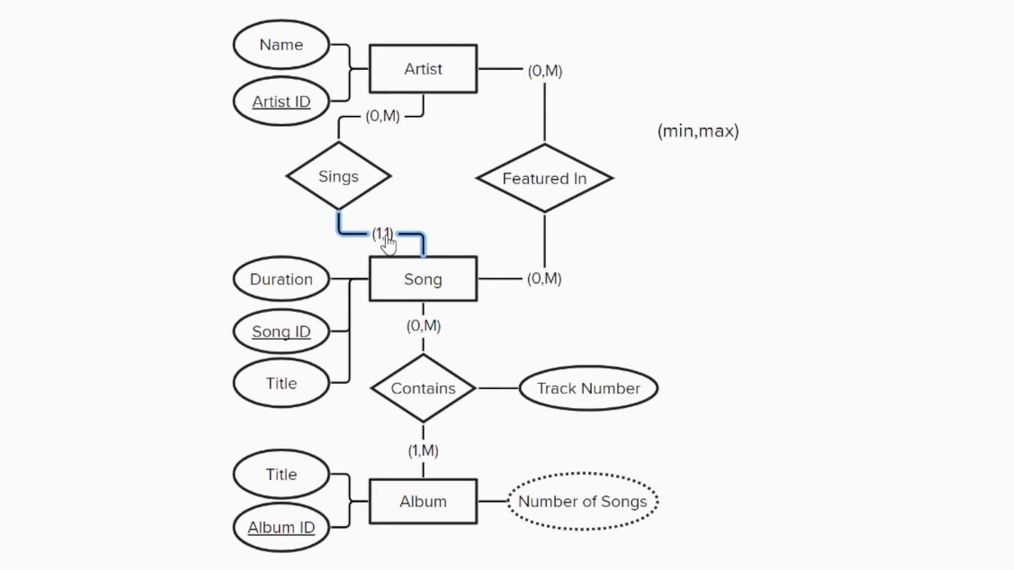
{"action": "mouse_move", "coordinate": [383, 246]}
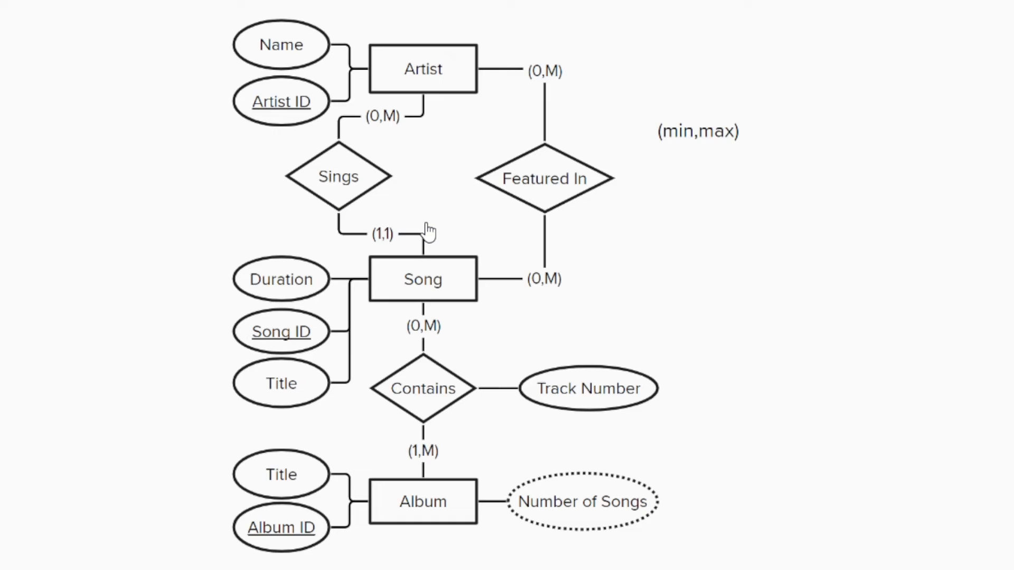
{"action": "left_click", "coordinate": [544, 279]}
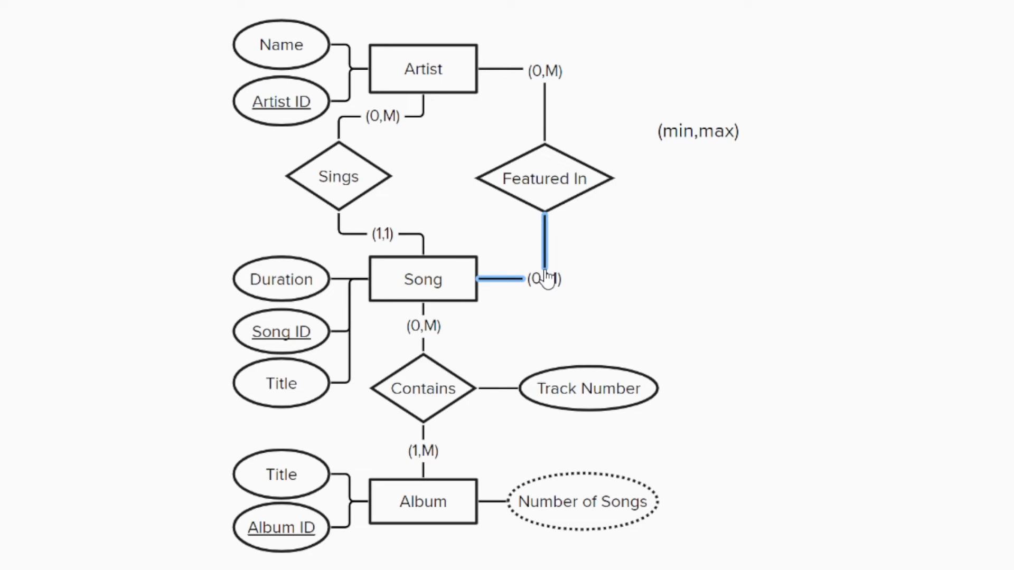
{"action": "left_click", "coordinate": [422, 389]}
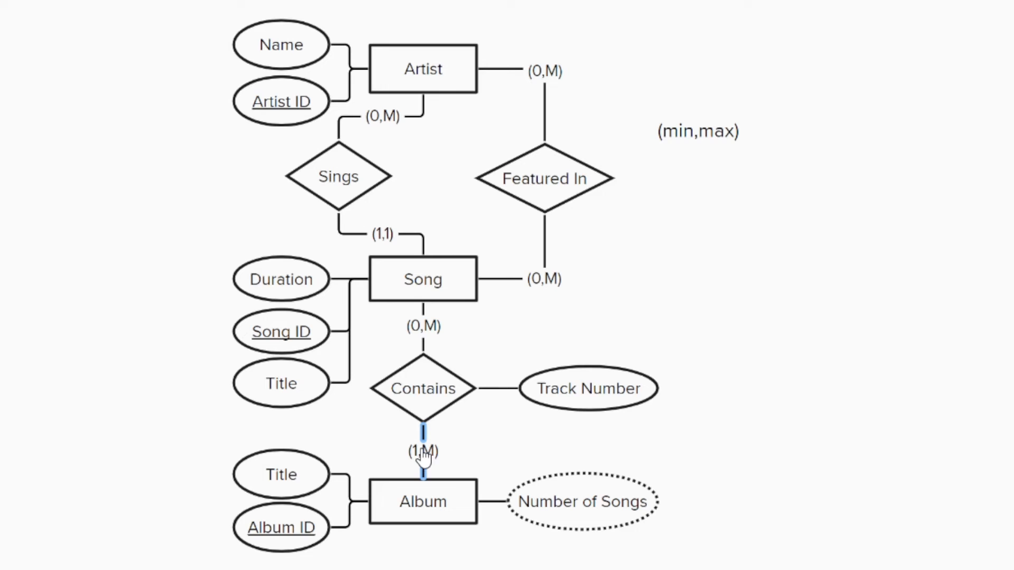
{"action": "left_click", "coordinate": [422, 502]}
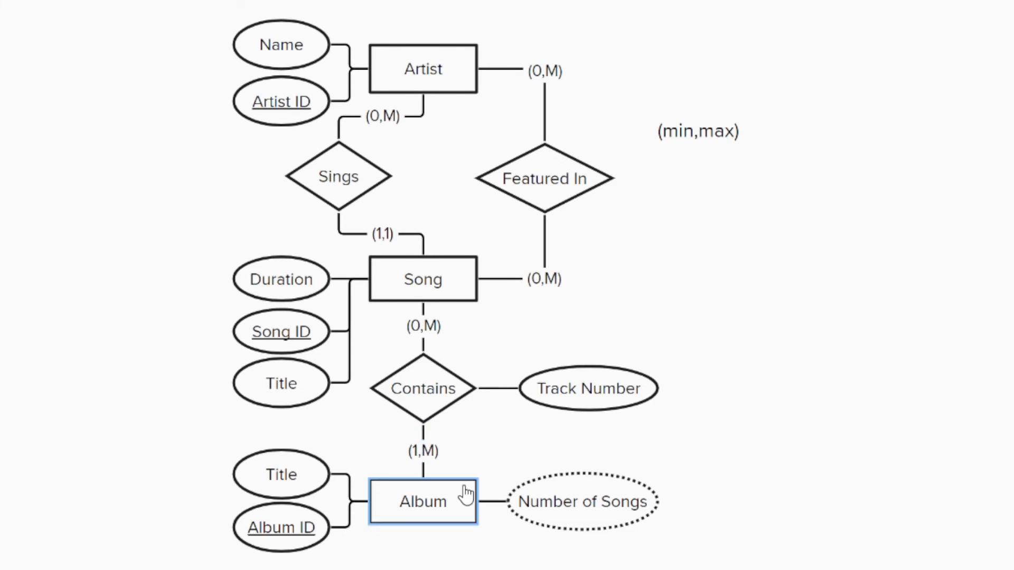